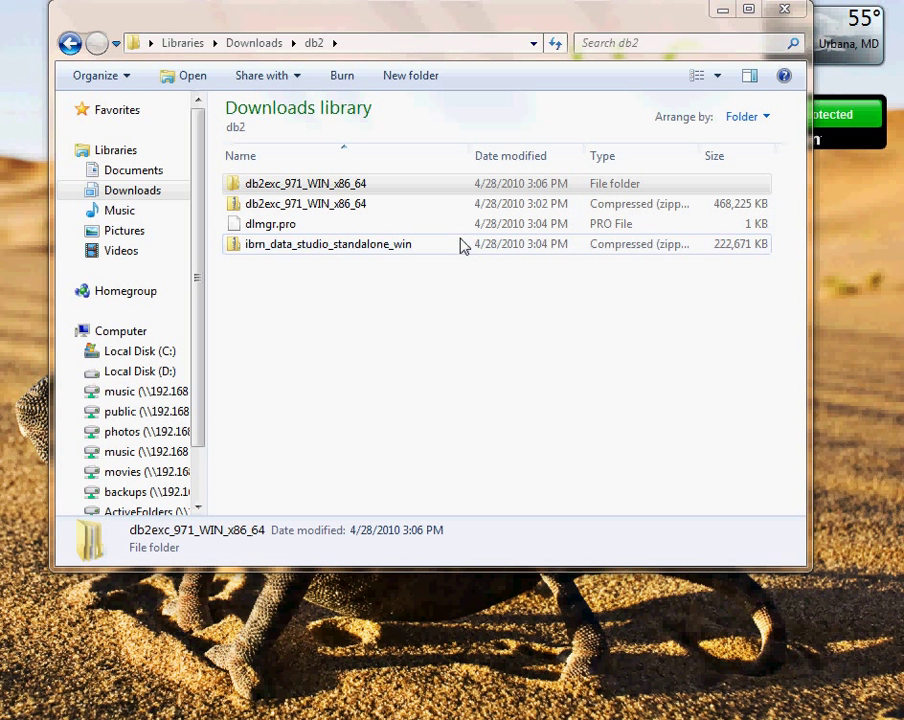
- Open the db2exc_971_WIN_x86_64, EXPC and image folders and launch setup.exe
left_click(305, 183)
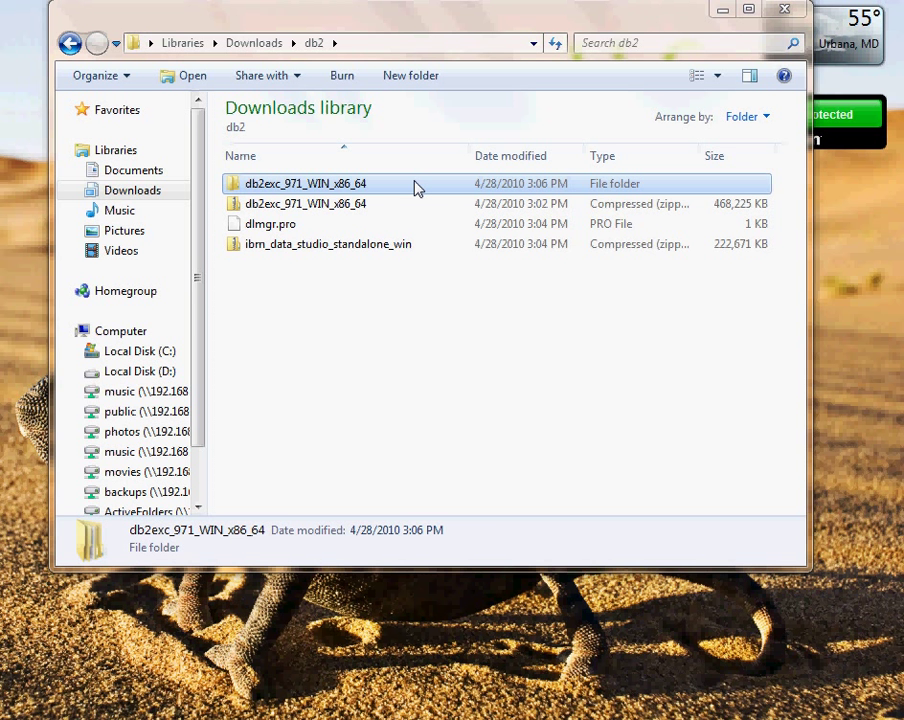
double_click(305, 183)
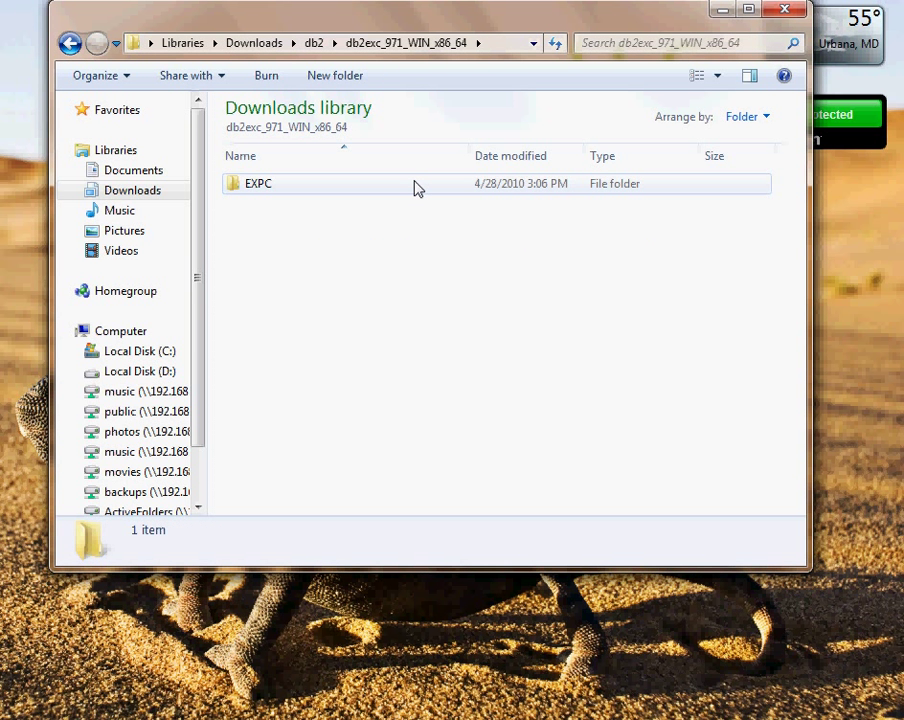
double_click(258, 183)
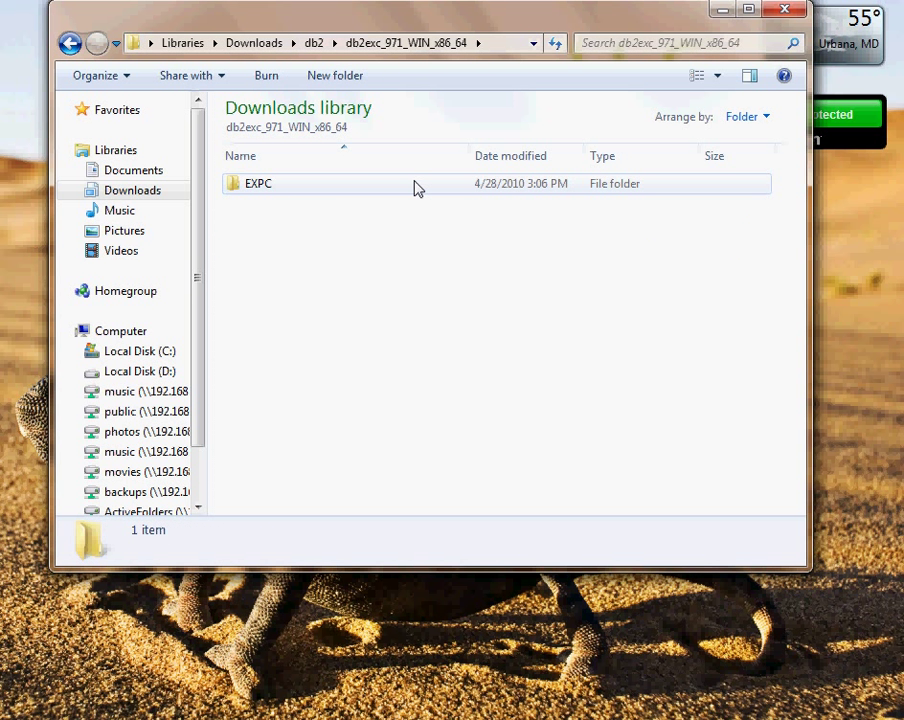
double_click(258, 183)
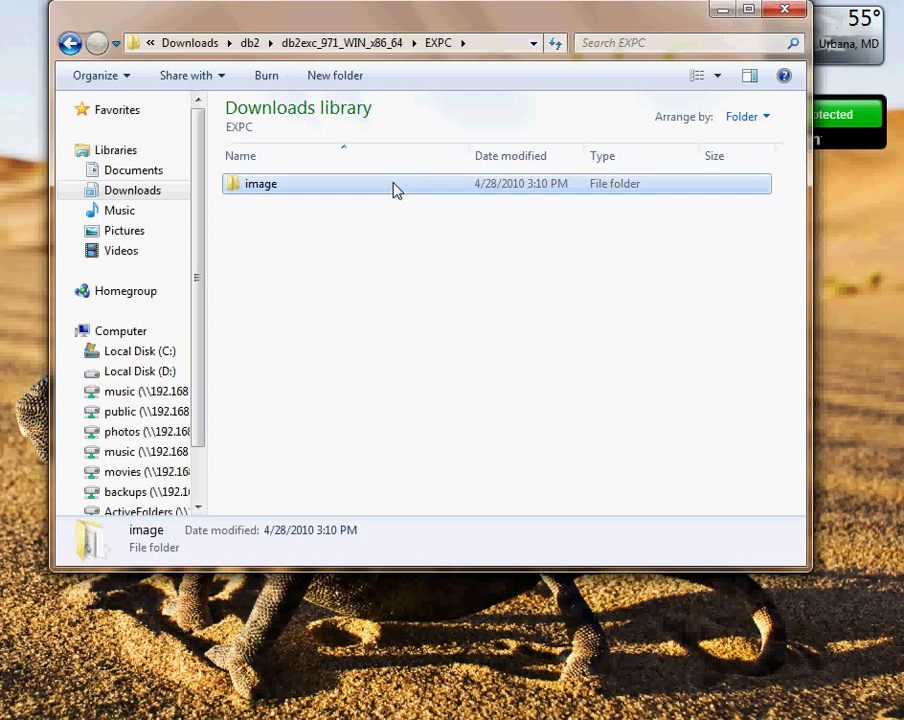
double_click(261, 183)
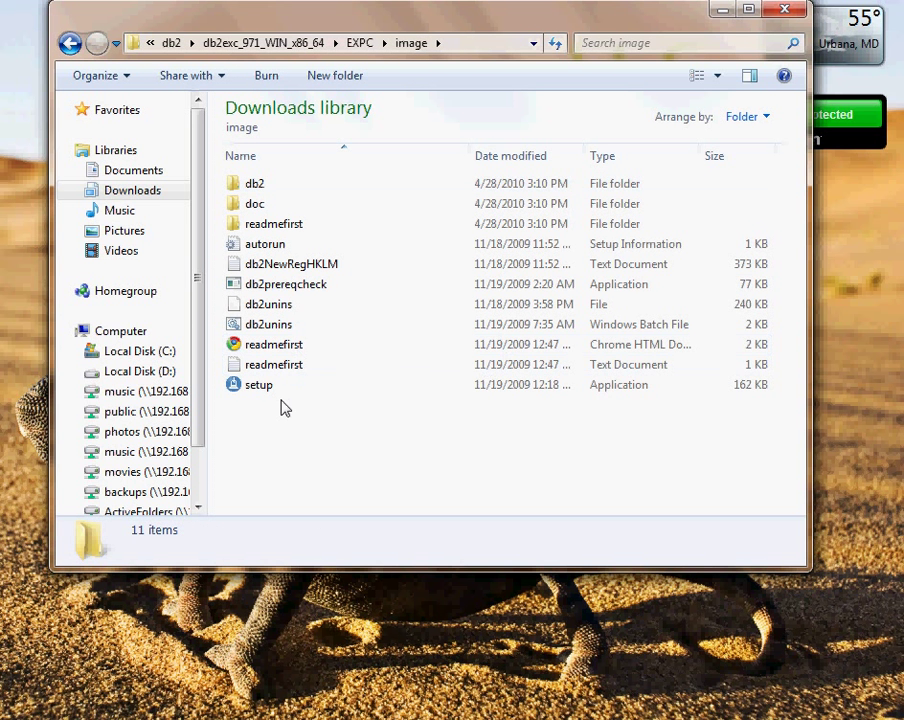
left_click(259, 385)
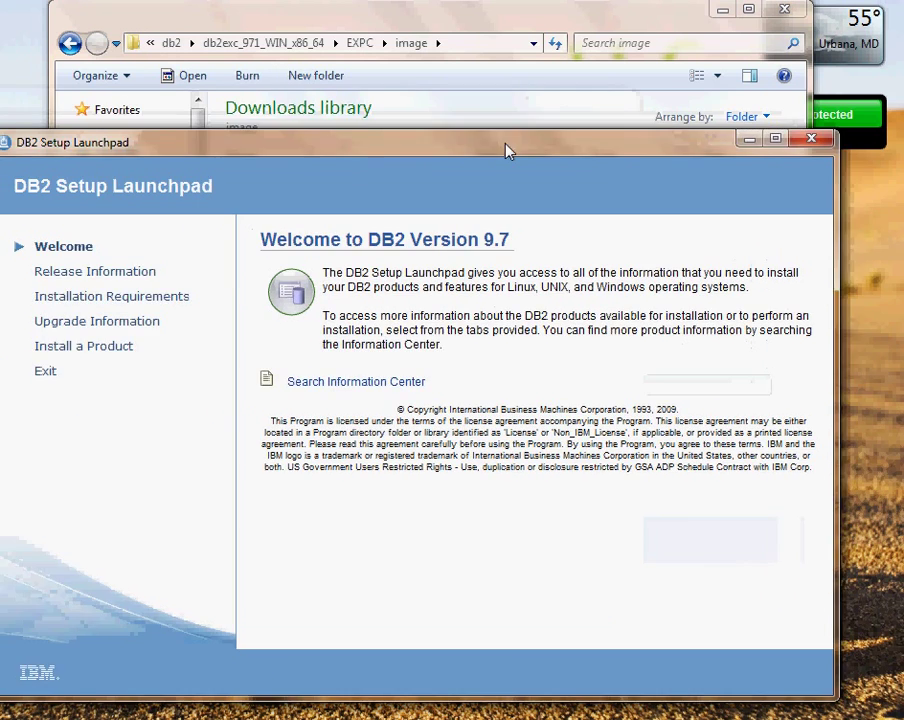
- Move the Launchpad aside and run setup again to open the DB2 Express-C 9.7 wizard
left_click_drag(505, 142, 430, 130)
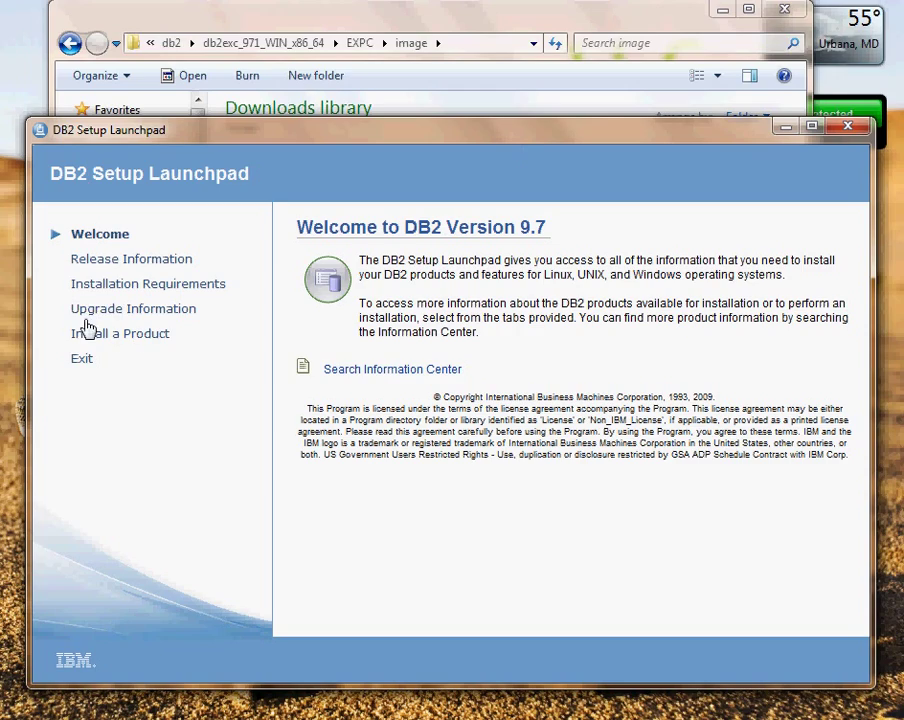
left_click(120, 333)
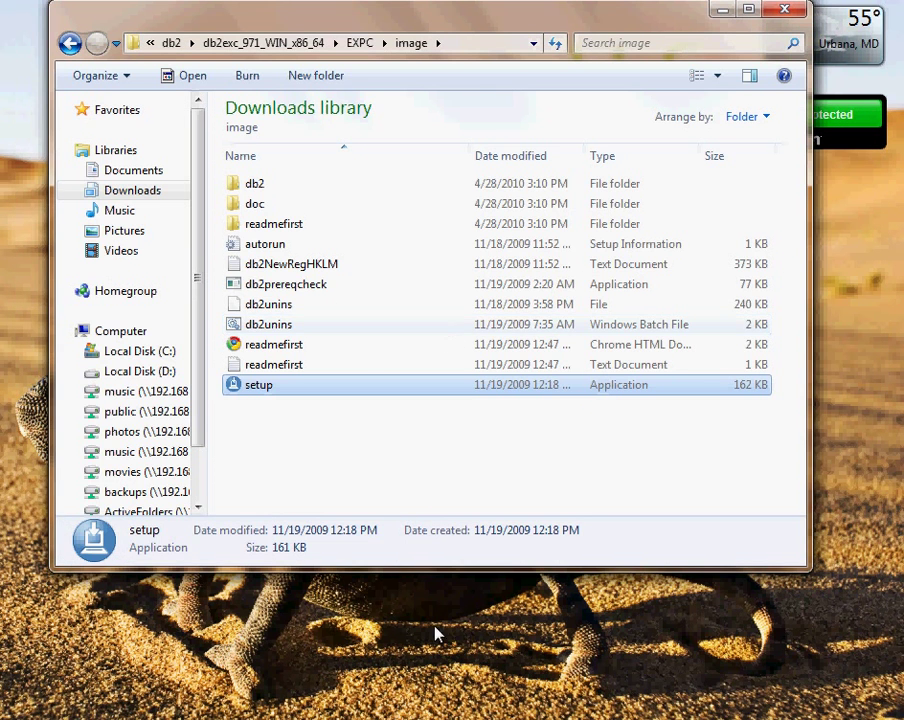
double_click(258, 384)
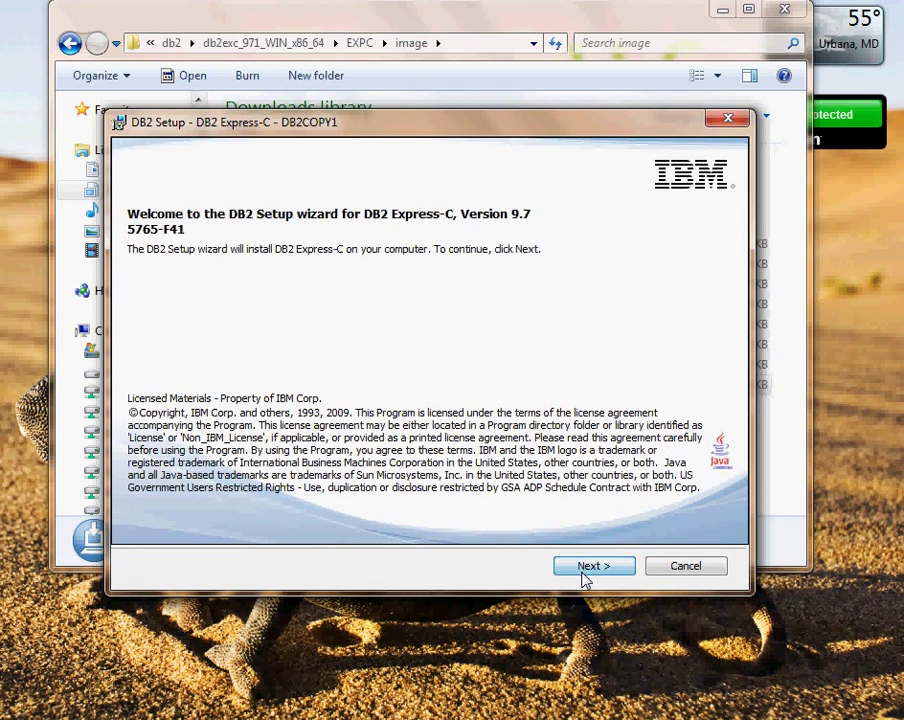
- Get past the welcome page, accept the license and choose the Custom installation type
left_click(593, 565)
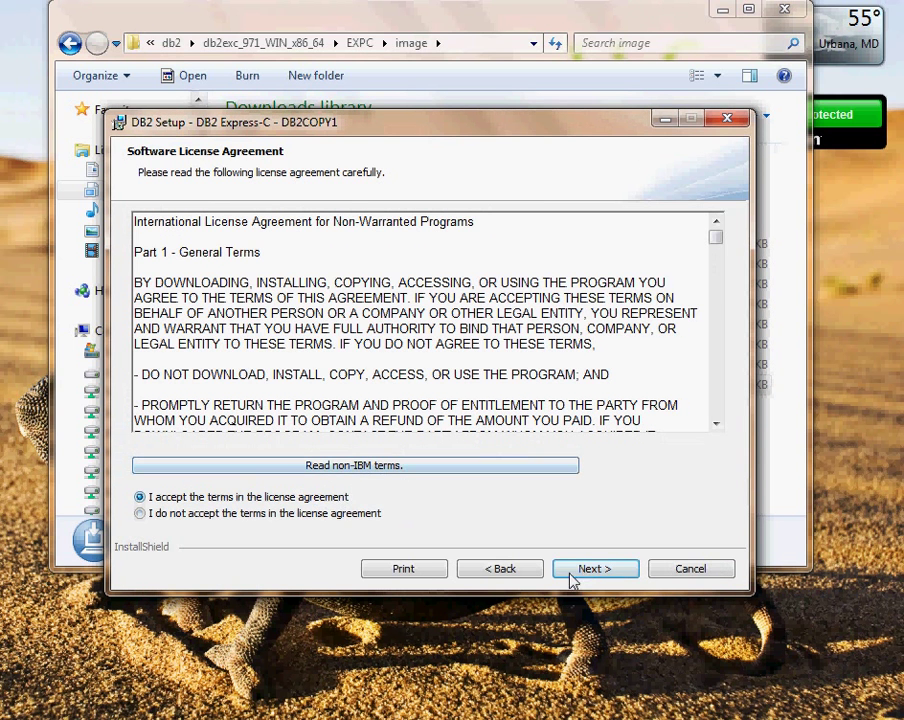
left_click(594, 568)
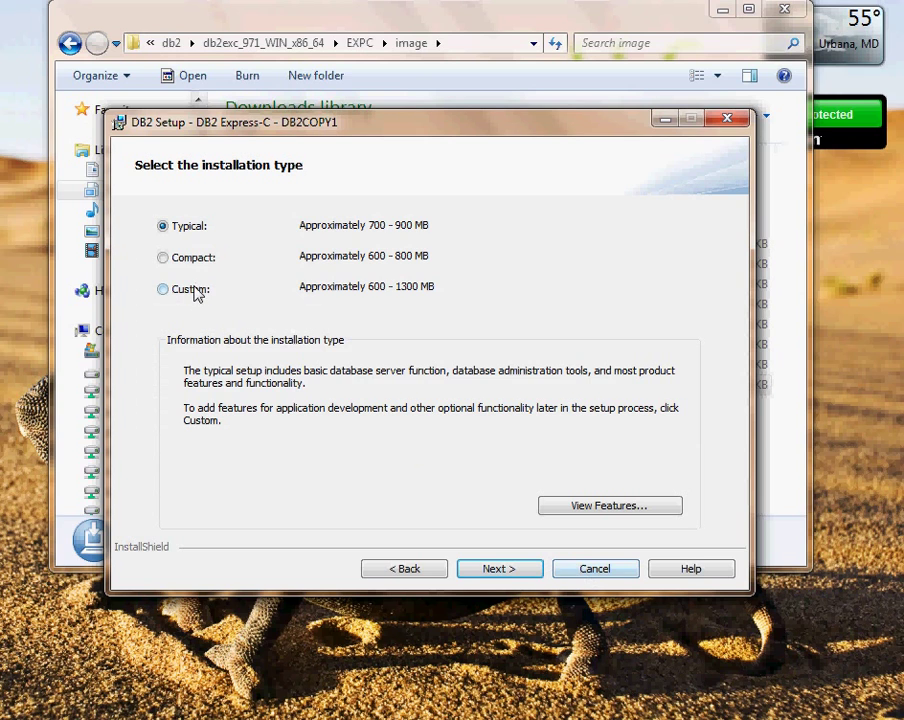
left_click(162, 289)
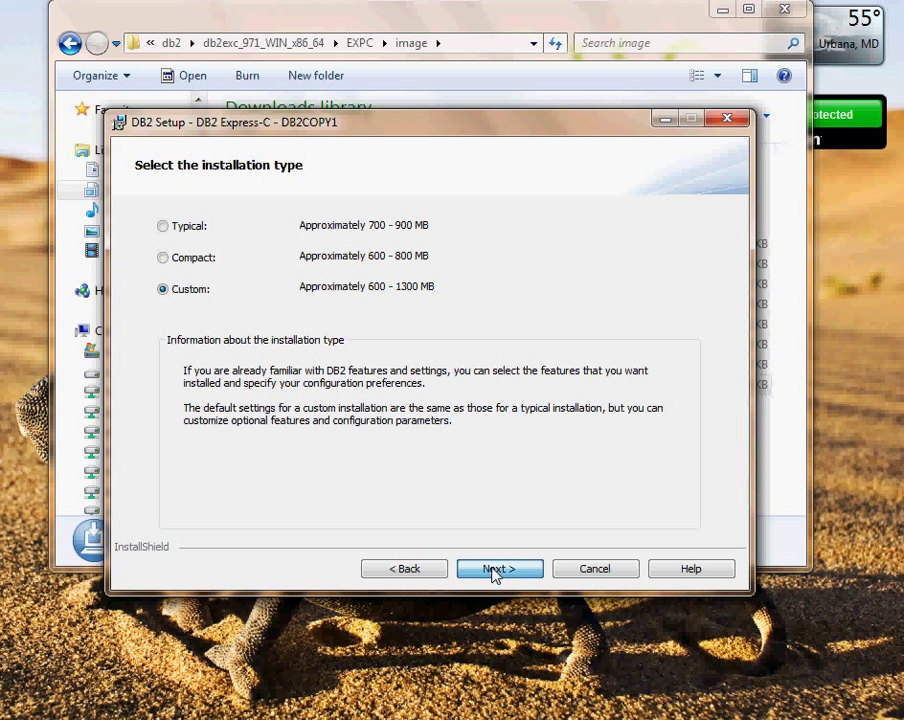
- Install on this computer only, without a response file, and reach feature selection
left_click(499, 568)
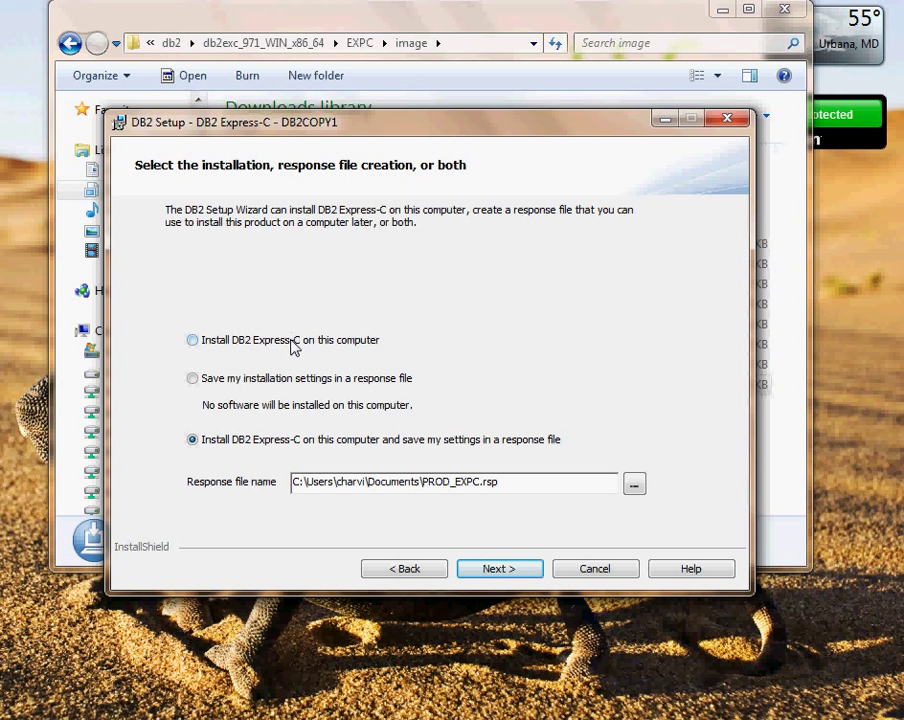
left_click(499, 568)
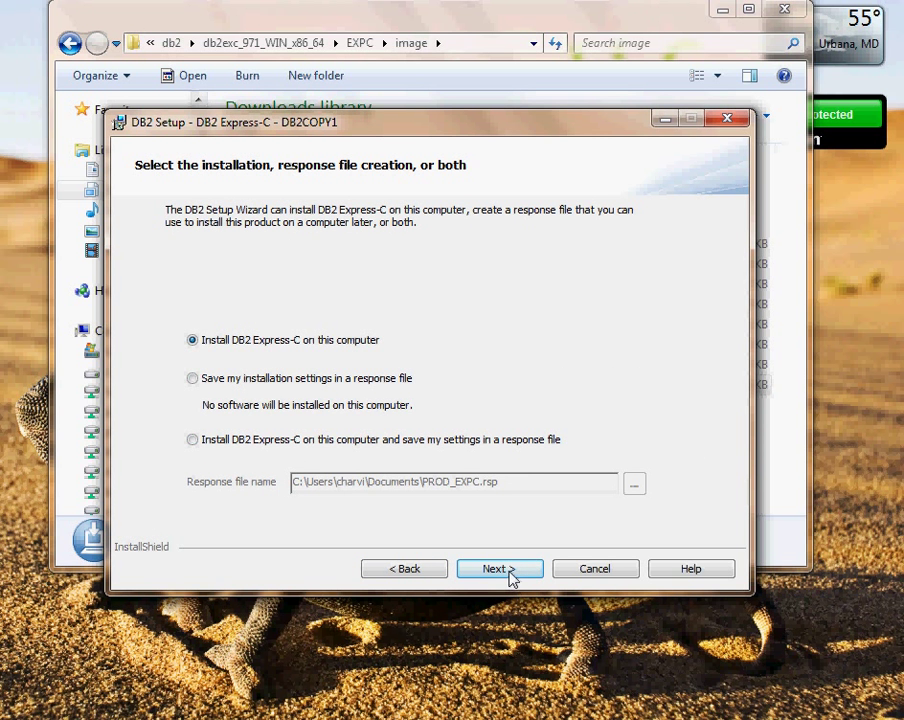
left_click(500, 568)
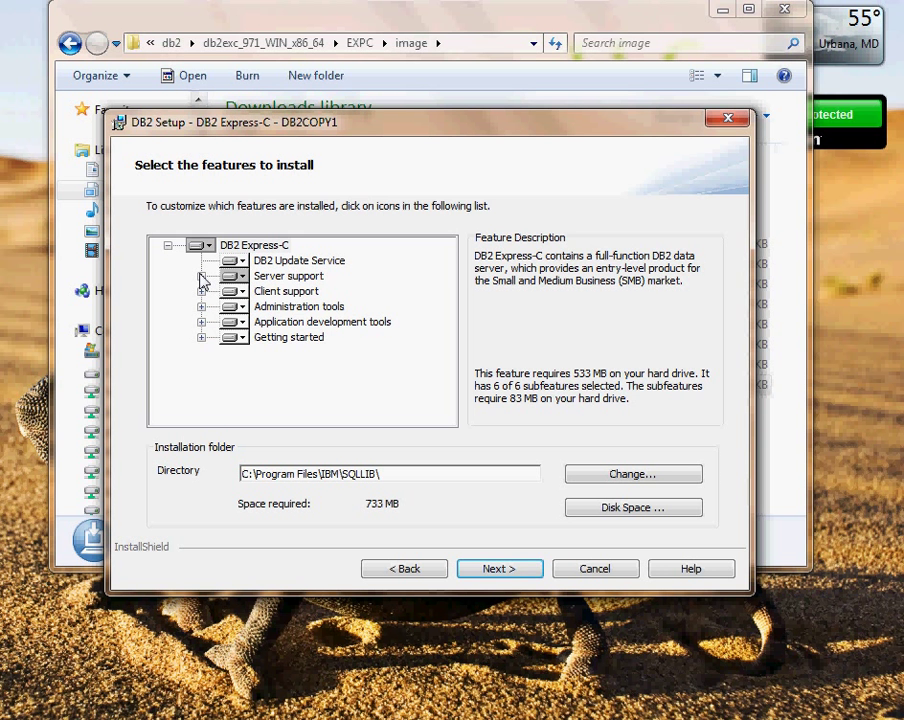
- Mark Client support, Application development tools and First Steps as not available, then continue
left_click(201, 280)
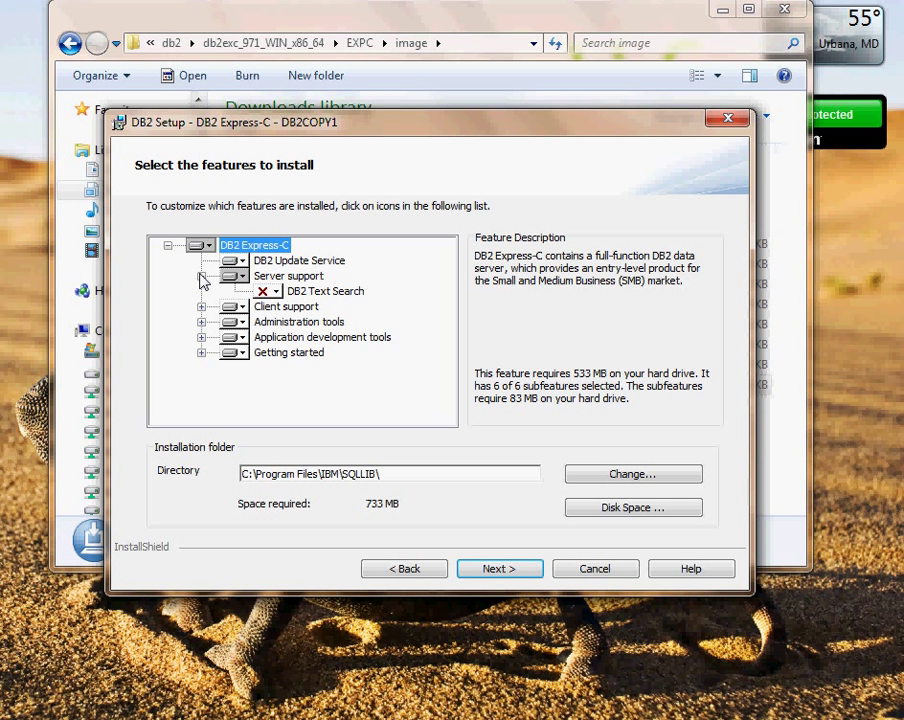
left_click(201, 291)
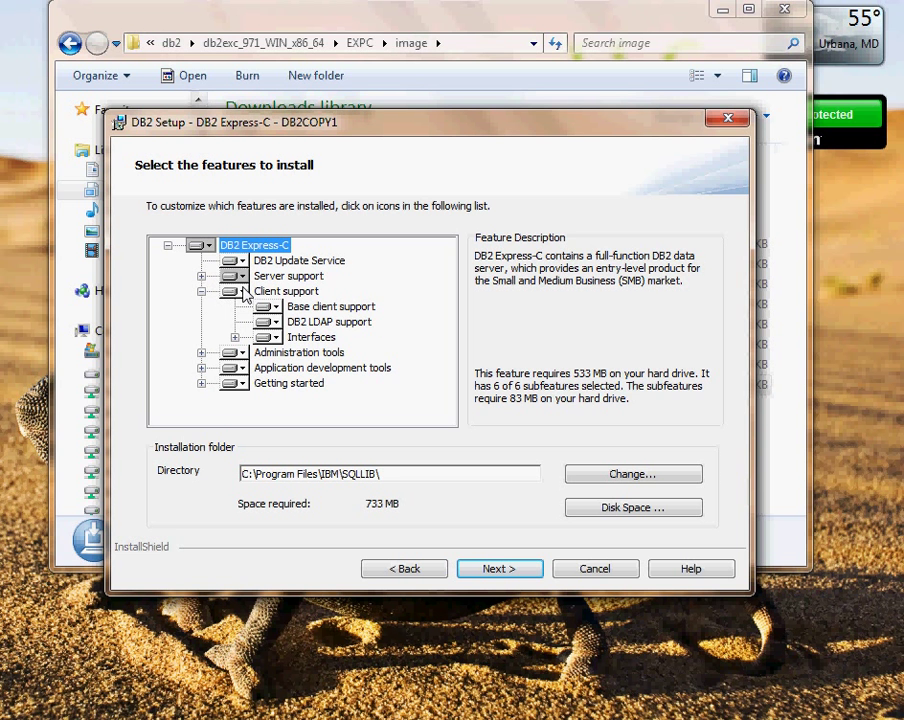
left_click(233, 291)
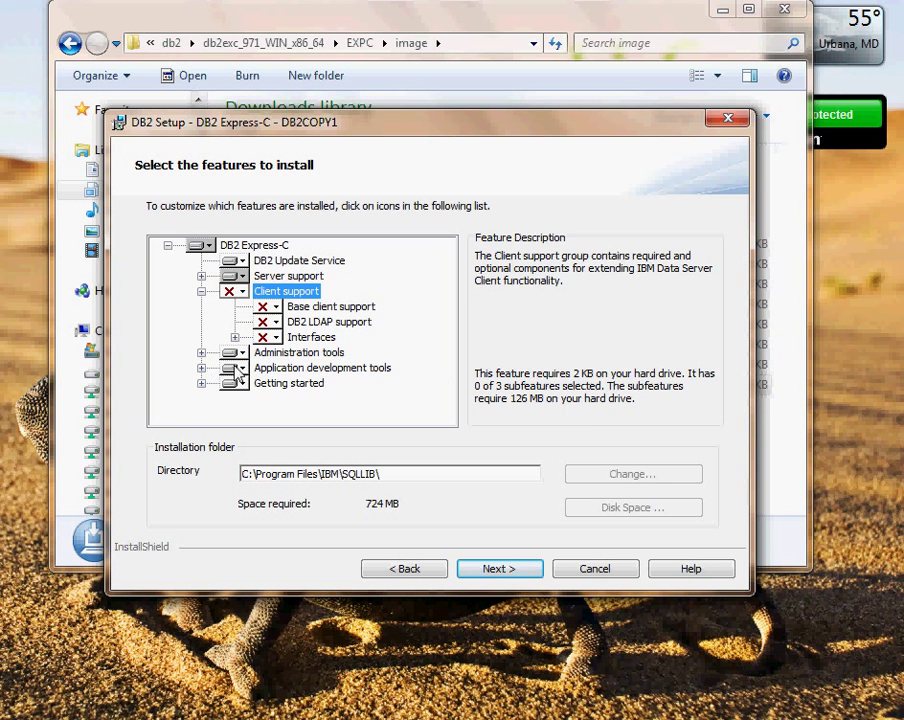
left_click(322, 367)
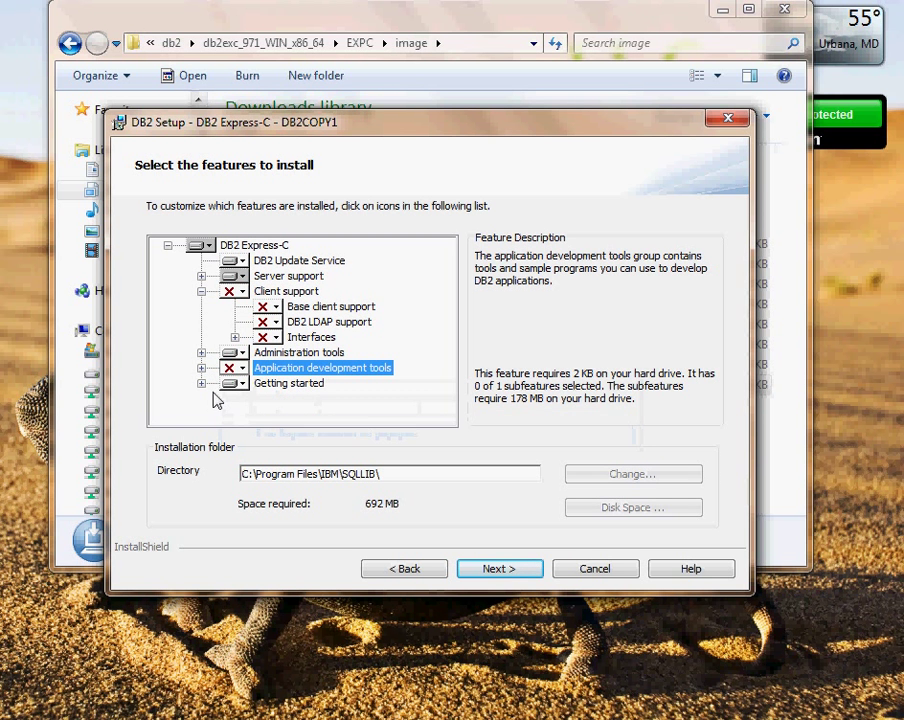
left_click(268, 398)
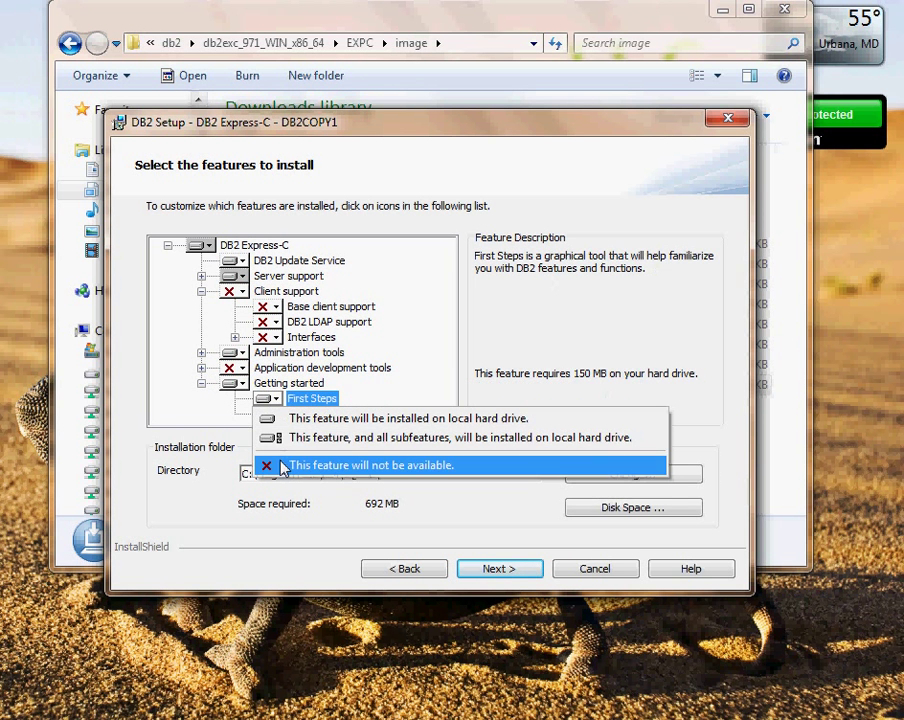
left_click(370, 465)
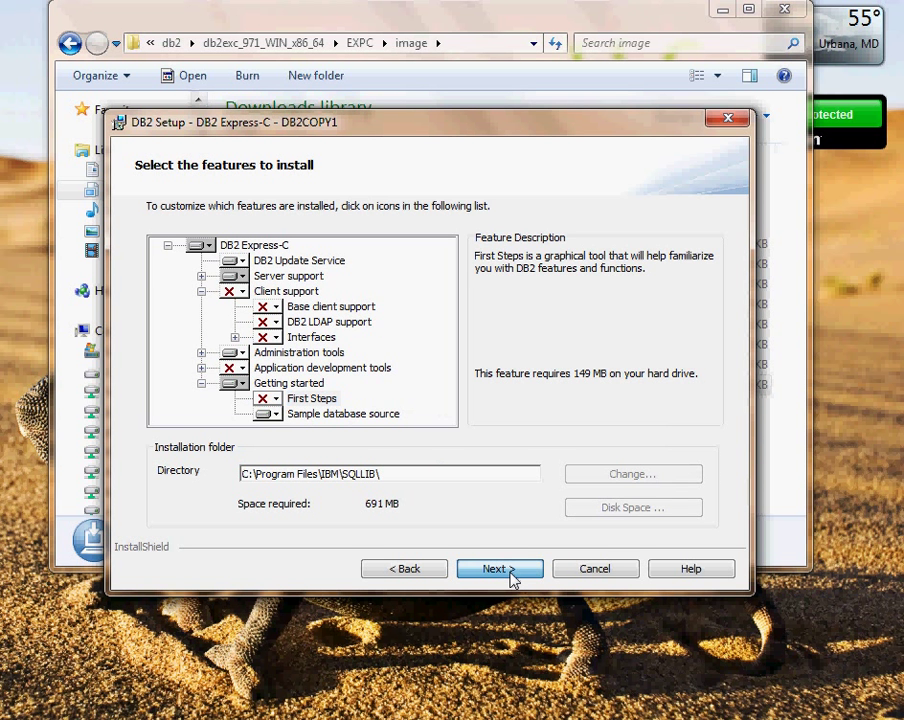
left_click(500, 568)
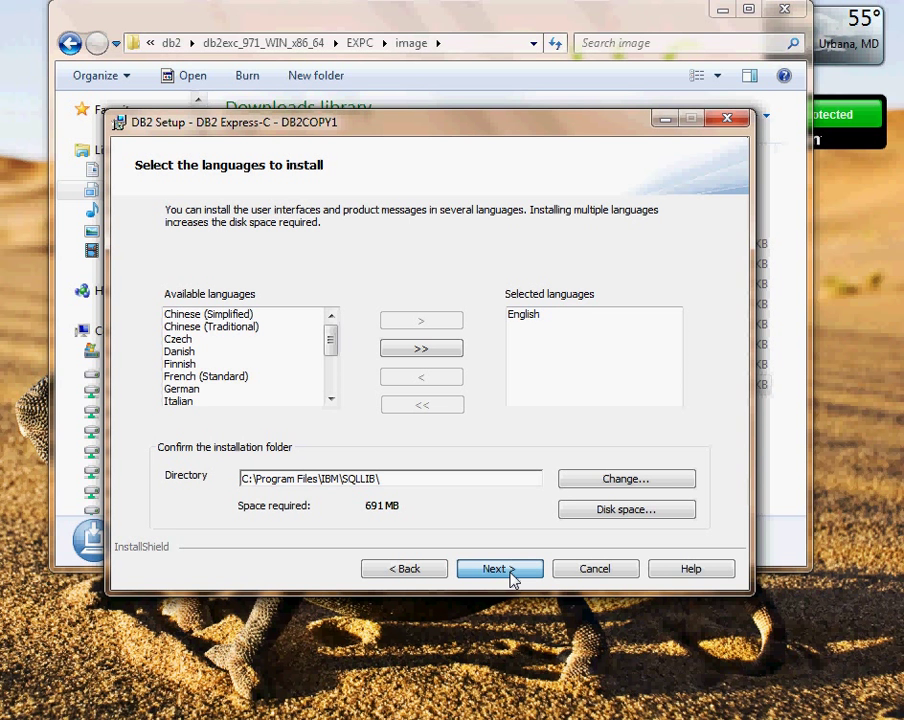
- Keep English, the DB2COPY1 copy name and the IBM Web site Information Center
left_click(500, 568)
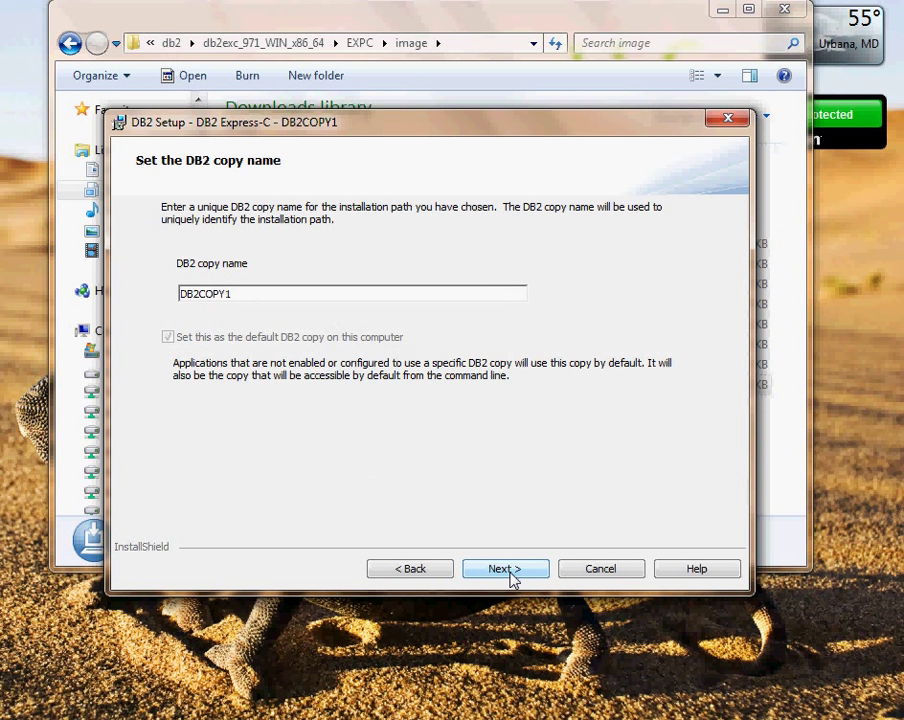
left_click(505, 568)
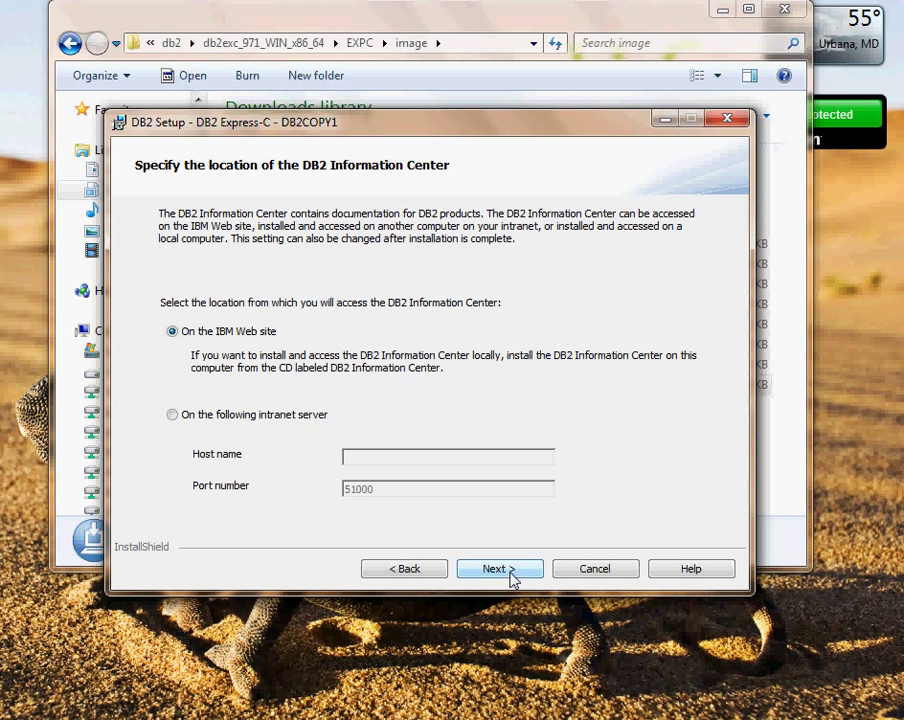
left_click(499, 568)
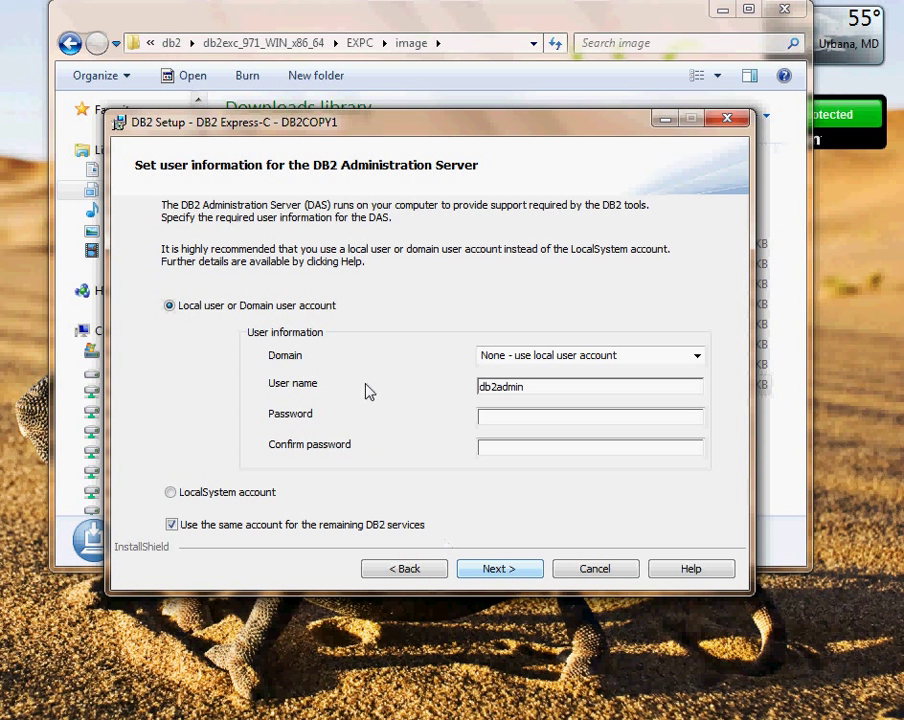
mouse_move(434, 368)
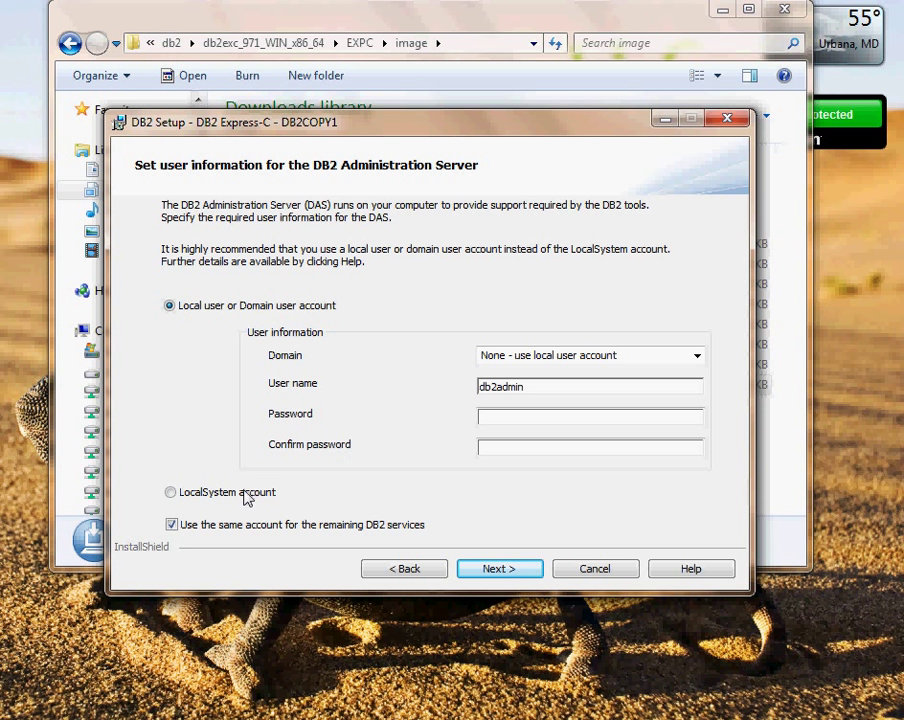
- Set the Administration Server to the LocalSystem account and continue to DB2 instances
left_click(170, 492)
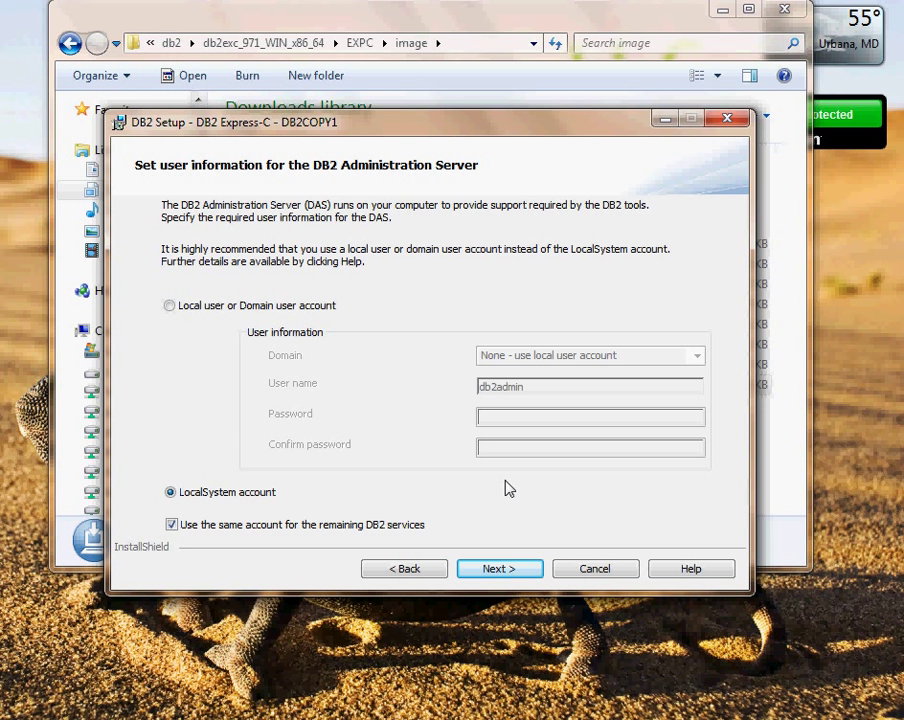
left_click(499, 568)
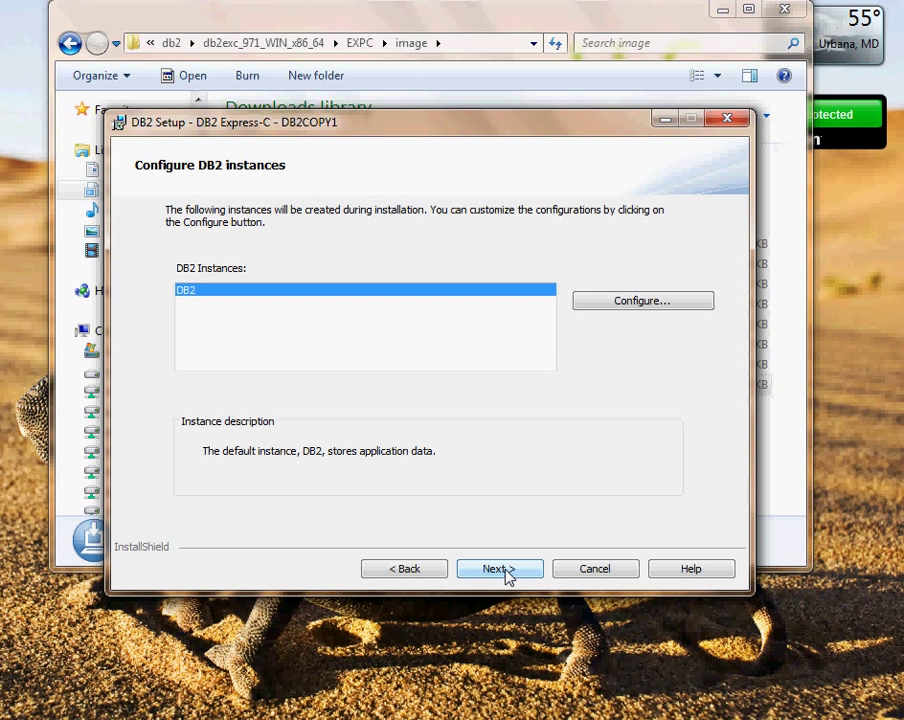
- Keep the default DB2 instance, skip the tools catalog and turn off notifications
left_click(498, 568)
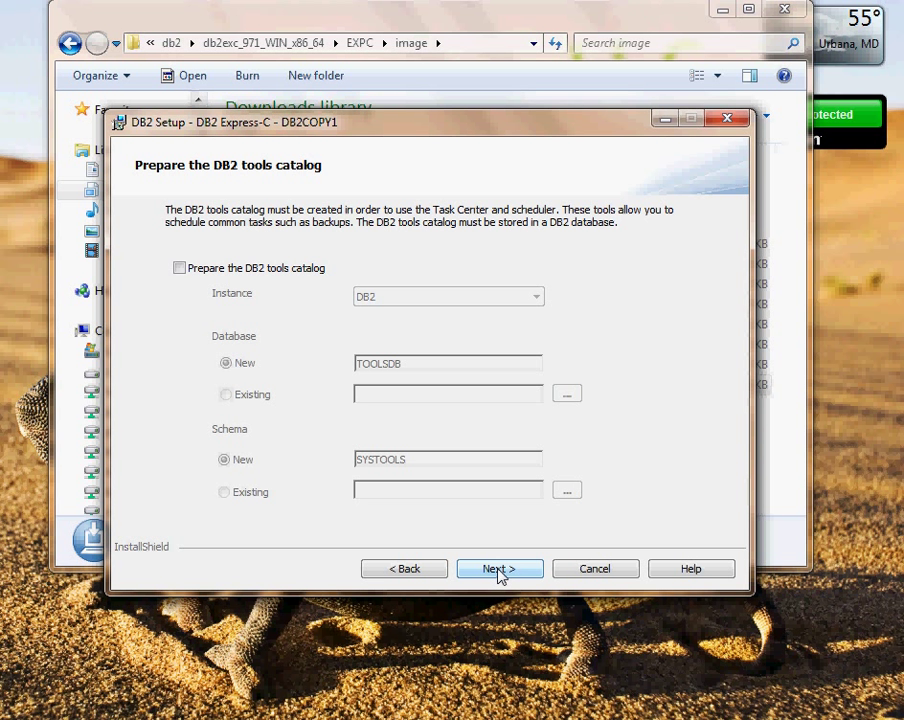
left_click(499, 568)
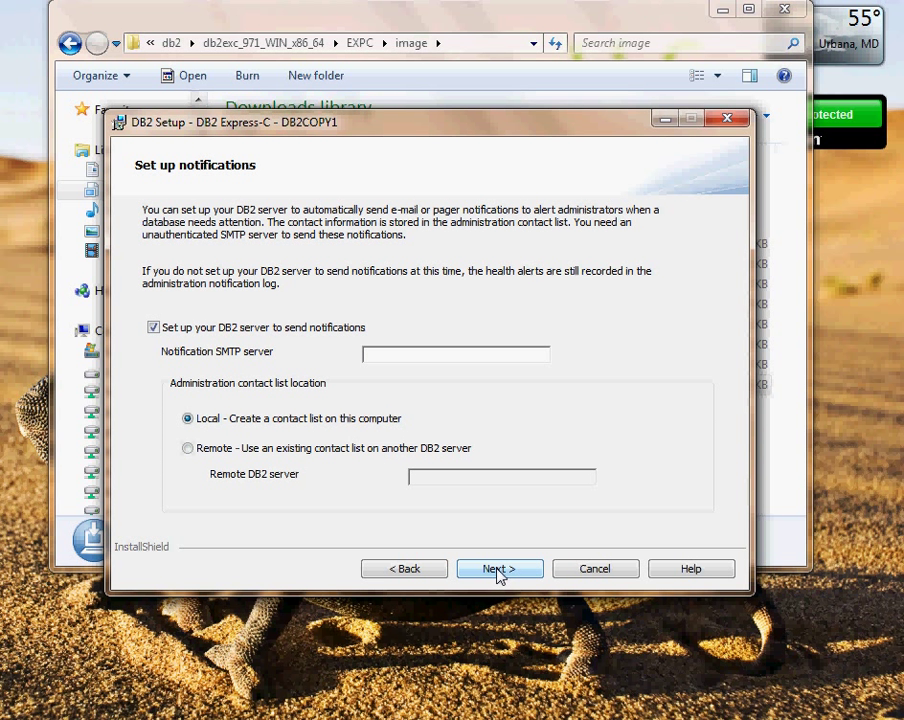
left_click(154, 327)
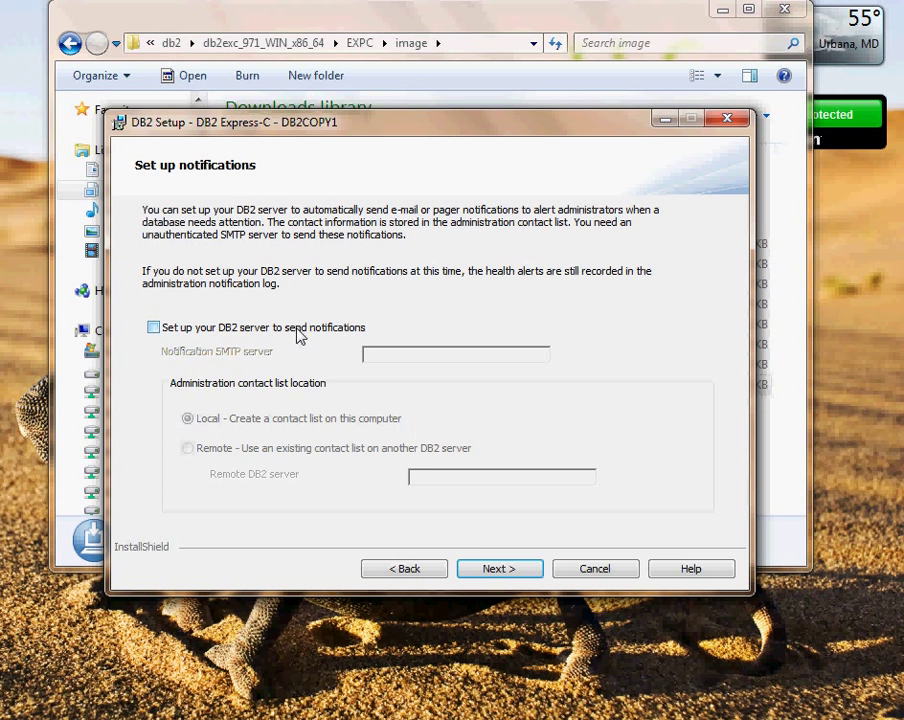
left_click(499, 568)
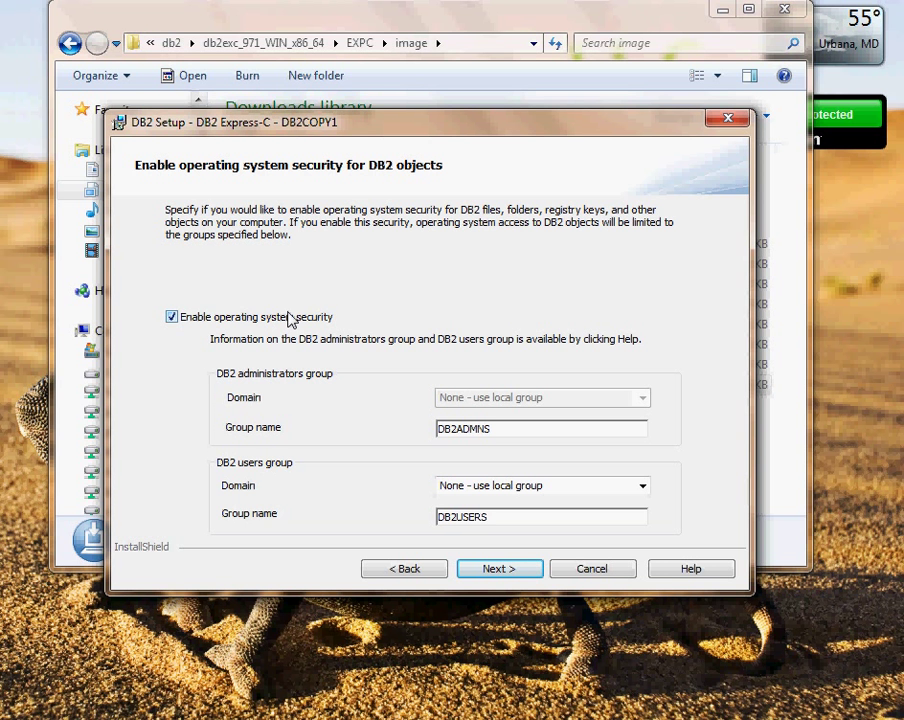
- Disable operating system security for DB2 and start the installation from the summary
left_click(171, 316)
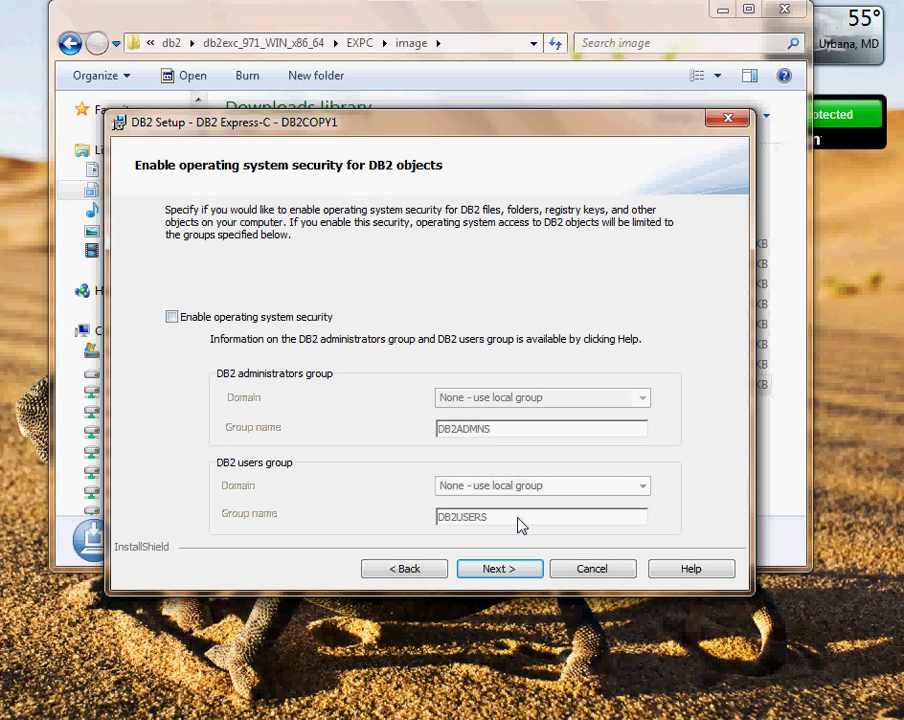
left_click(499, 568)
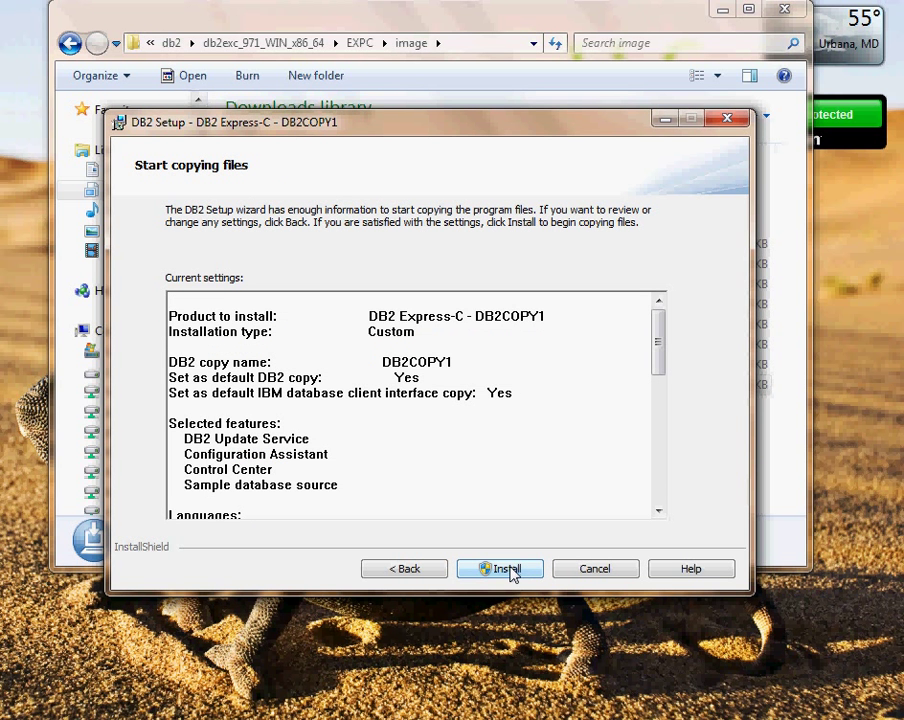
left_click(500, 568)
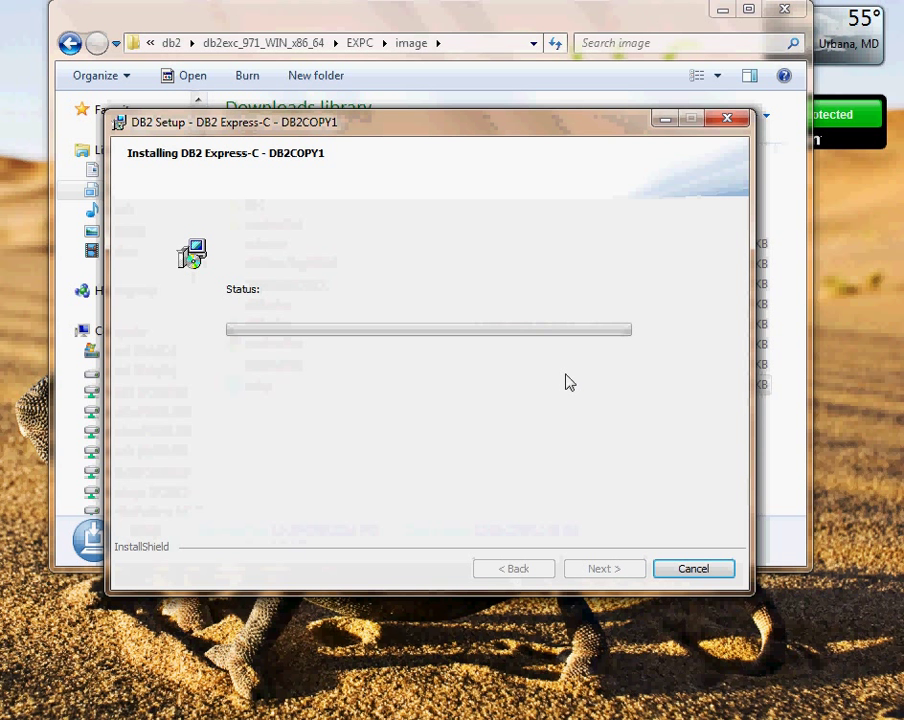